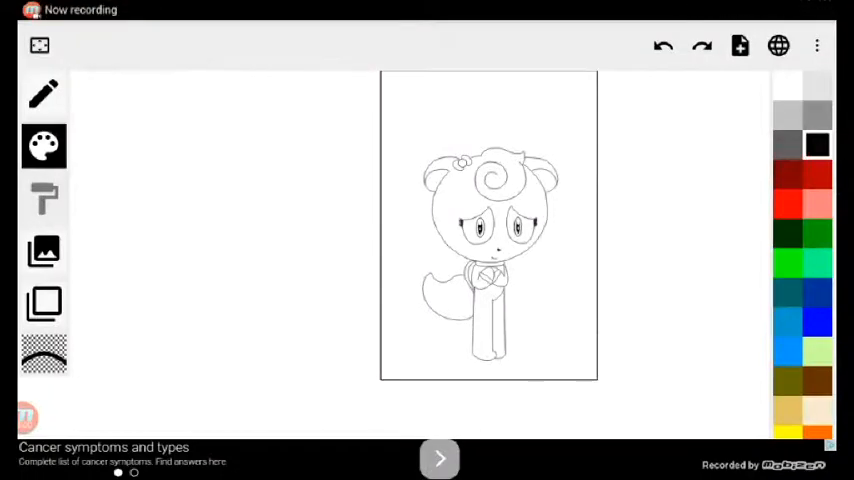
Review the line-art and brown body-fill layers in the Layers panel, then dismiss it.
click(44, 146)
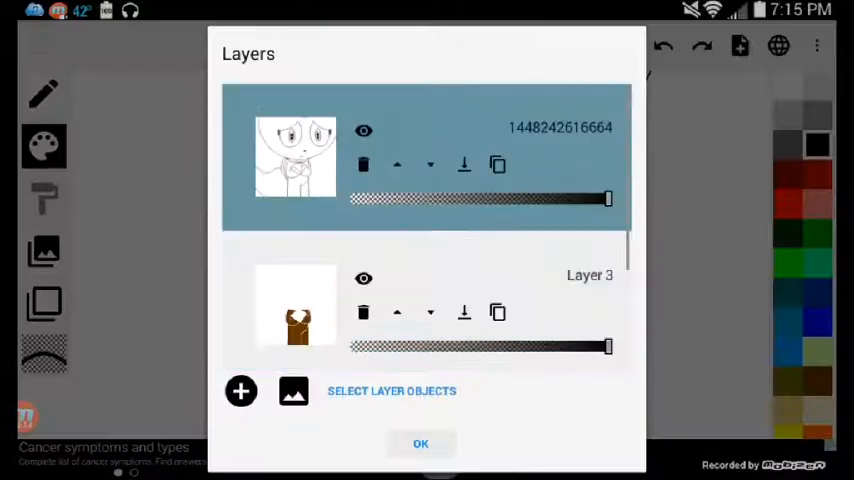
click(420, 444)
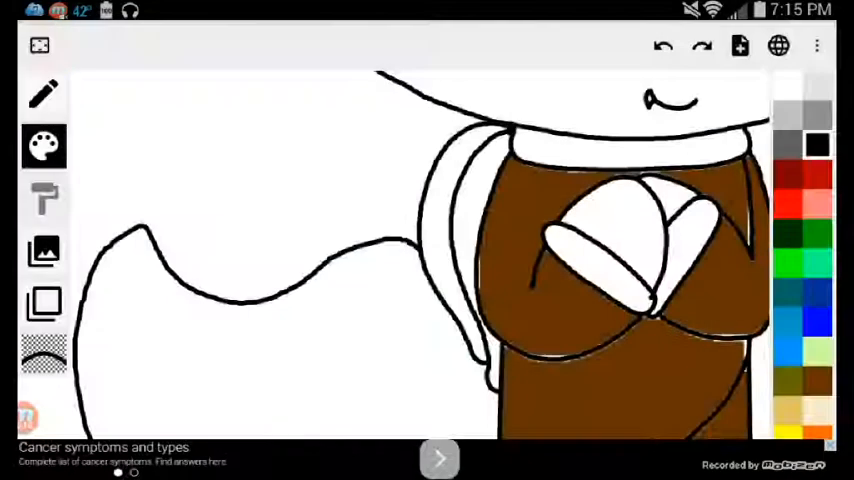
Draw a white zigzag fur marking down the tail, then fill the hair bow pink.
click(44, 148)
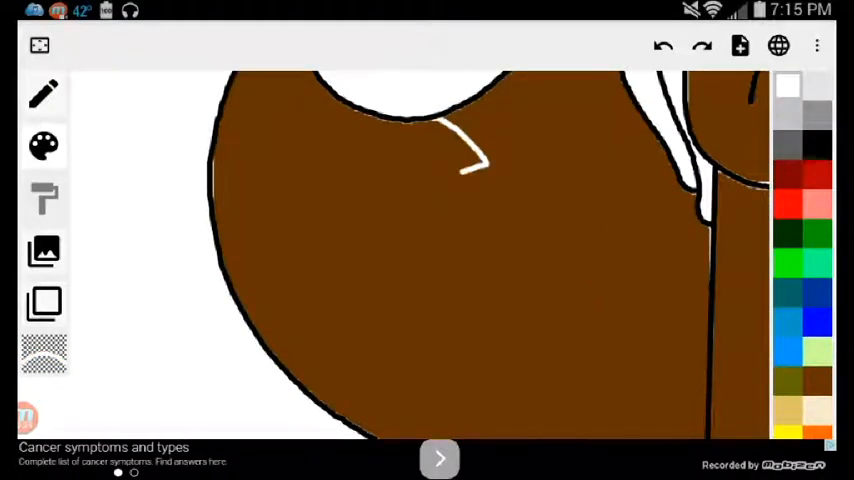
drag(470, 160, 380, 430)
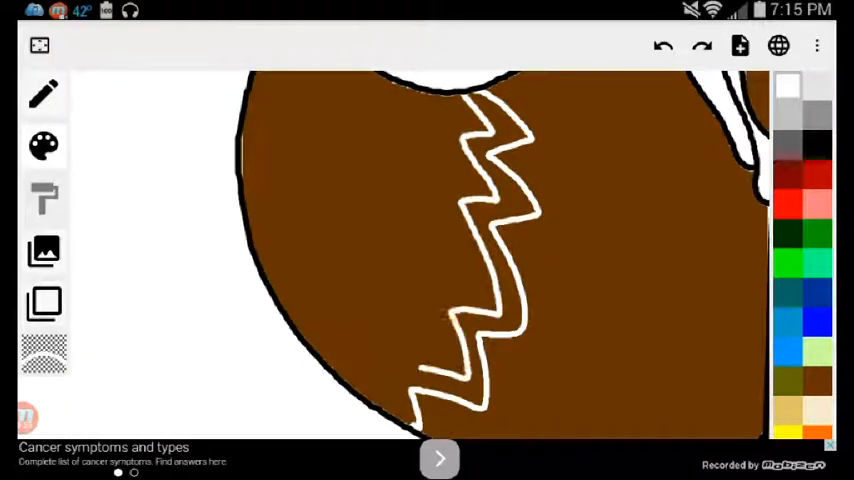
click(44, 92)
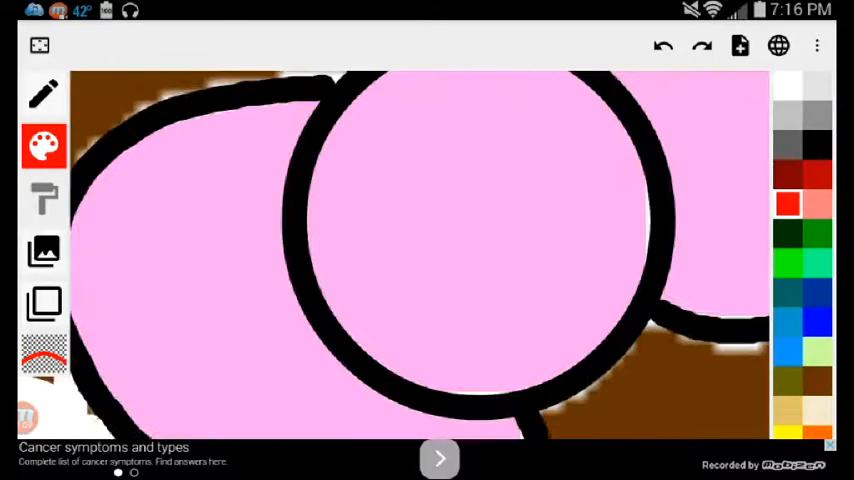
Fill the eyes blue, the neck bell yellow and the collar pink from the palette.
click(44, 146)
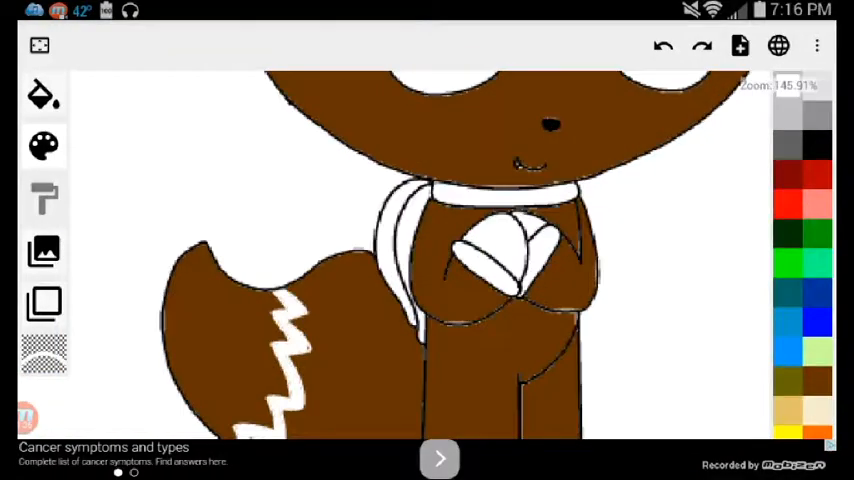
click(44, 146)
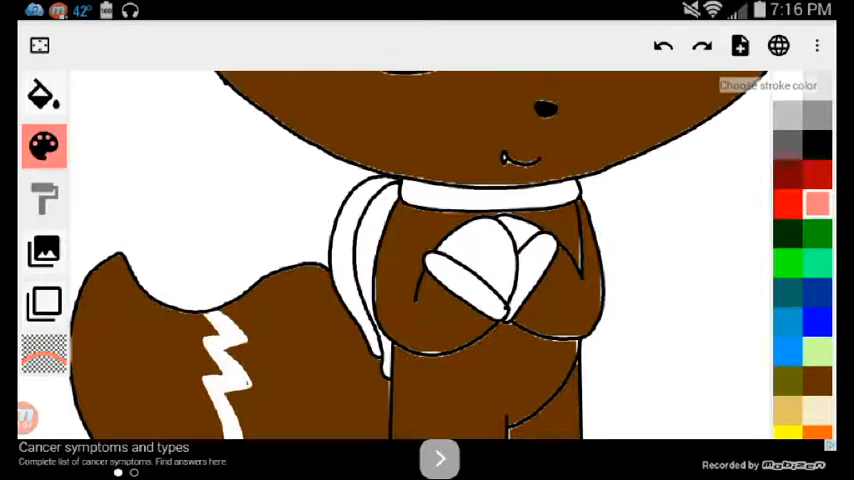
click(44, 146)
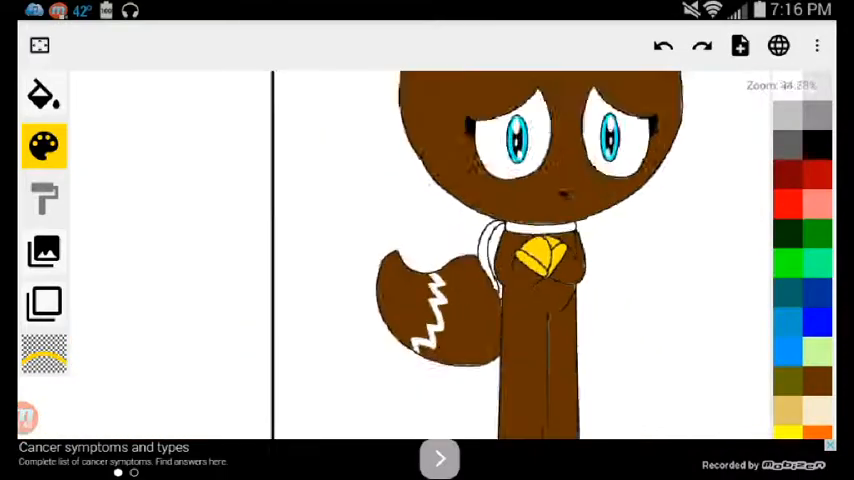
click(44, 148)
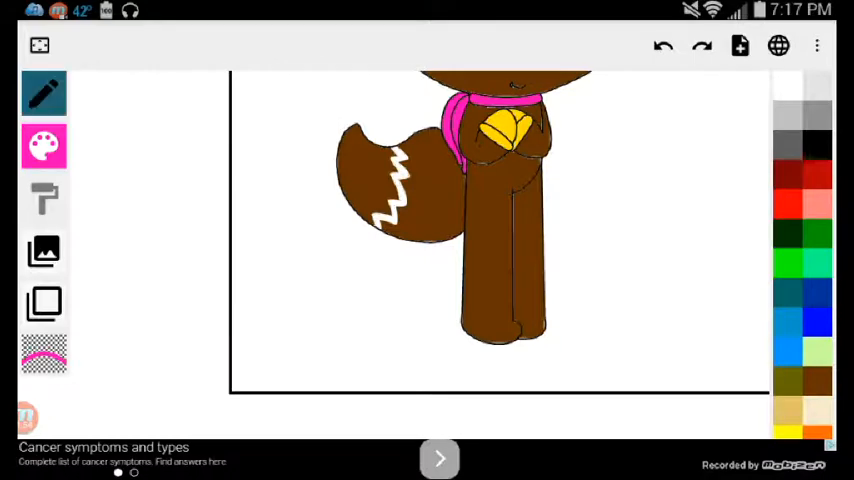
Fill the leg brown, then add a white stroke highlight to the hair beside the bow.
click(44, 92)
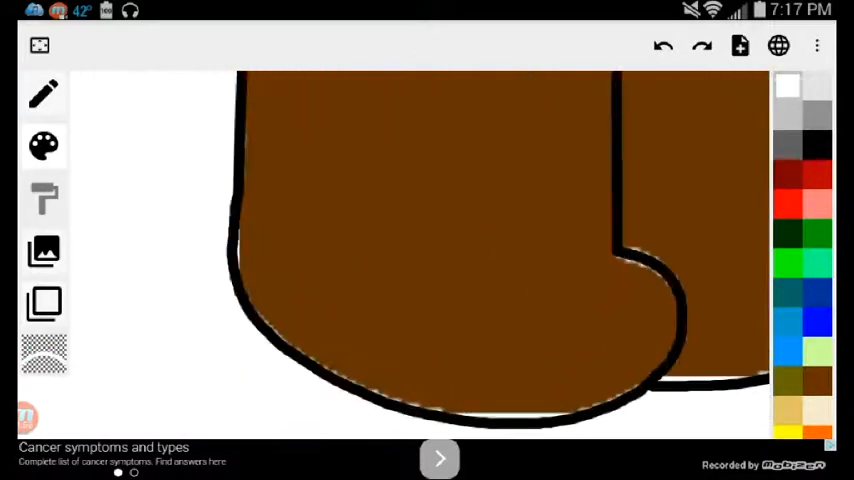
drag(264, 236, 604, 264)
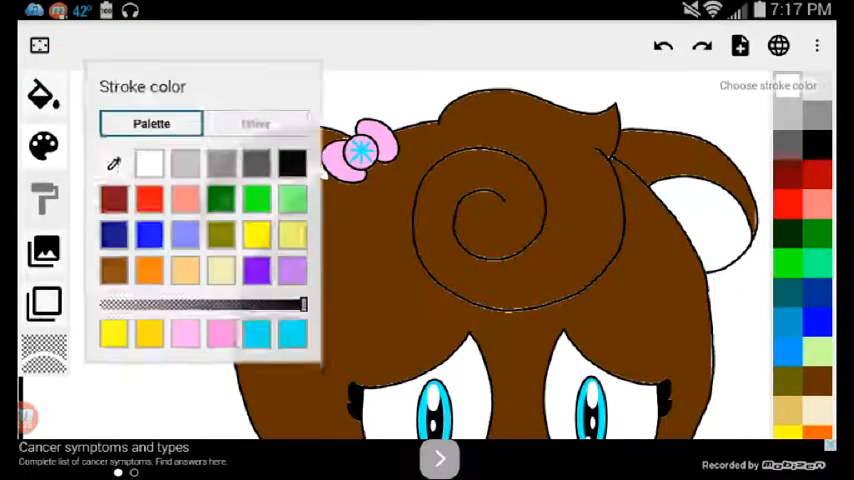
click(44, 148)
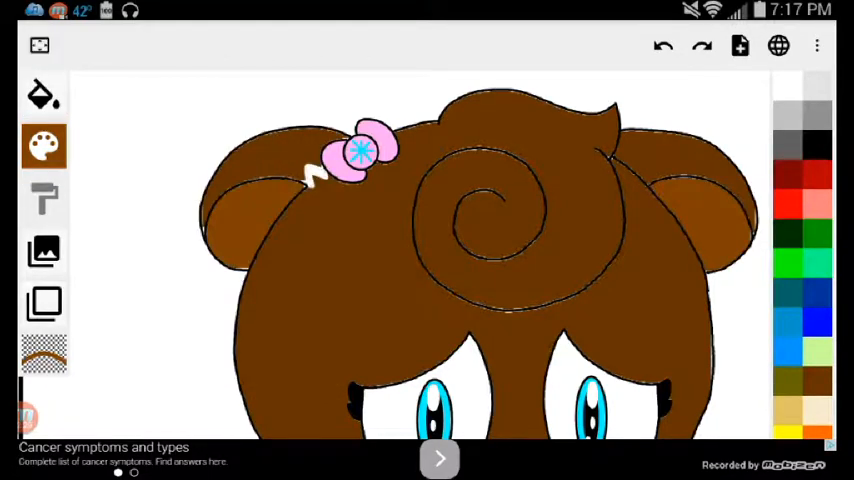
click(44, 304)
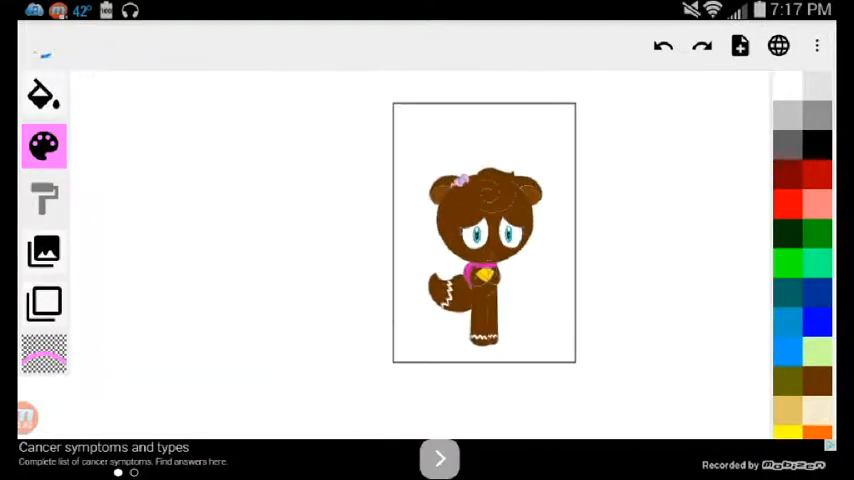
Fill the canvas background pink behind the bear and dismiss the layers list.
click(44, 148)
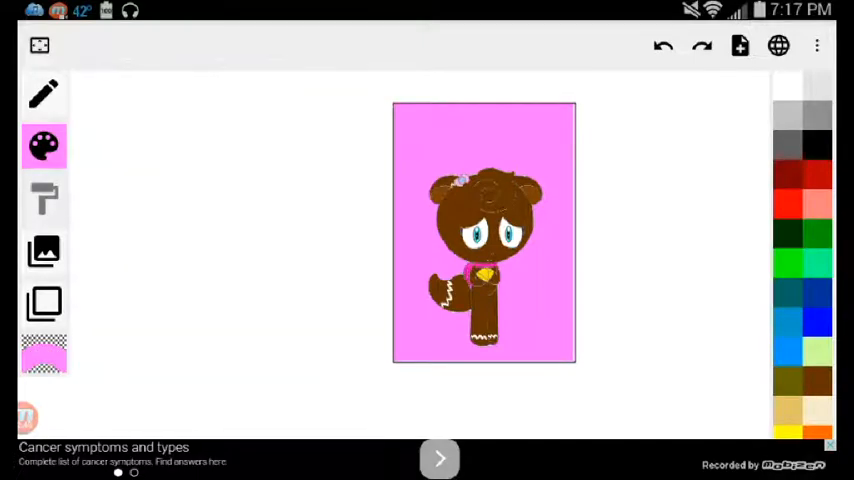
click(44, 200)
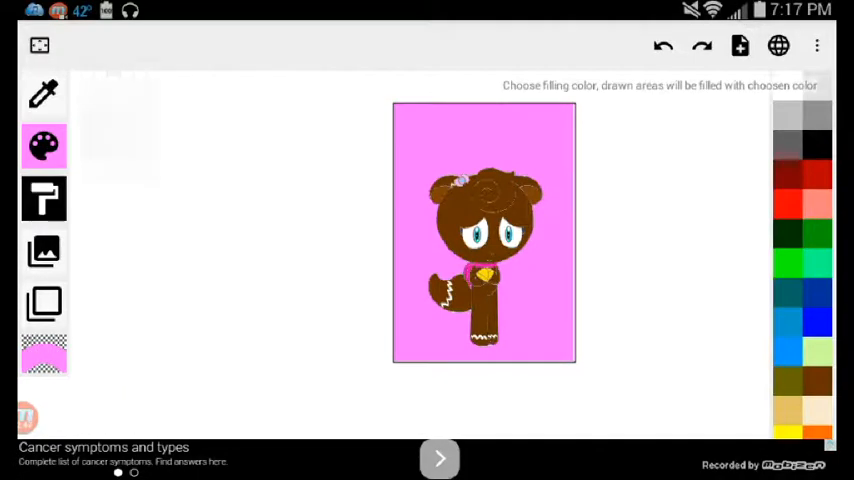
click(44, 92)
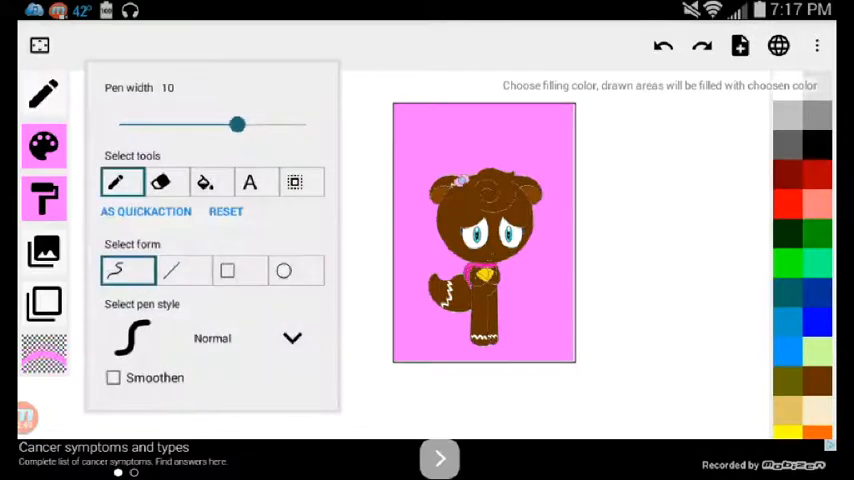
click(44, 92)
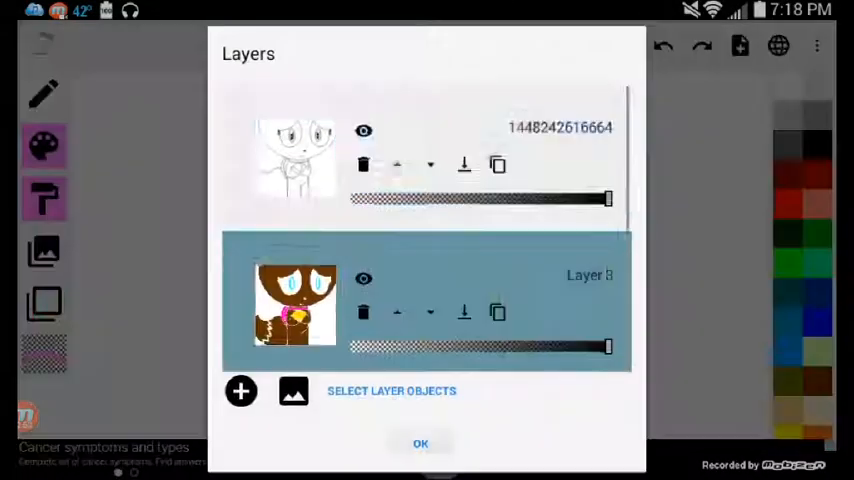
click(420, 444)
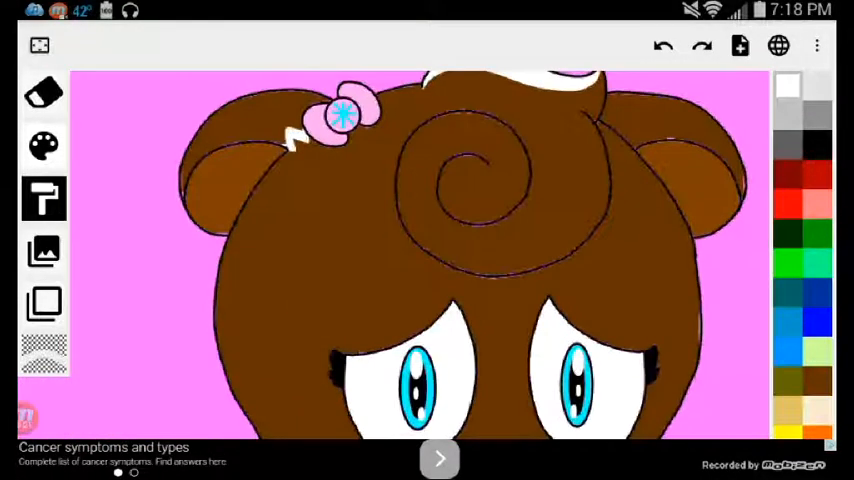
Select the pen tool with brown chosen, the whole bear zoomed back into view.
click(44, 92)
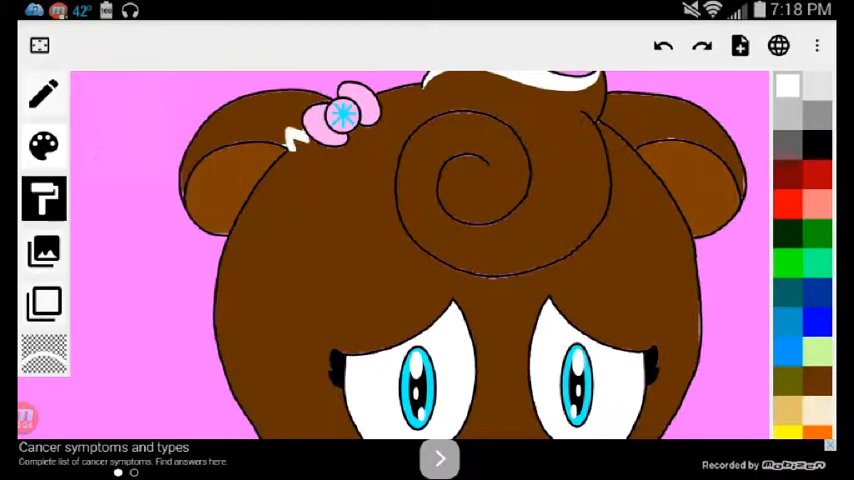
click(44, 198)
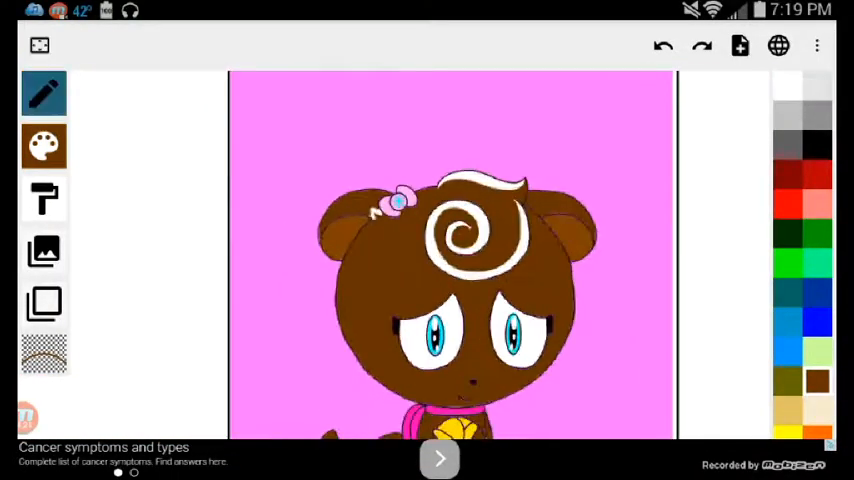
Set the fill colour to brown and bucket-fill the tail, leaving its tip white.
click(44, 146)
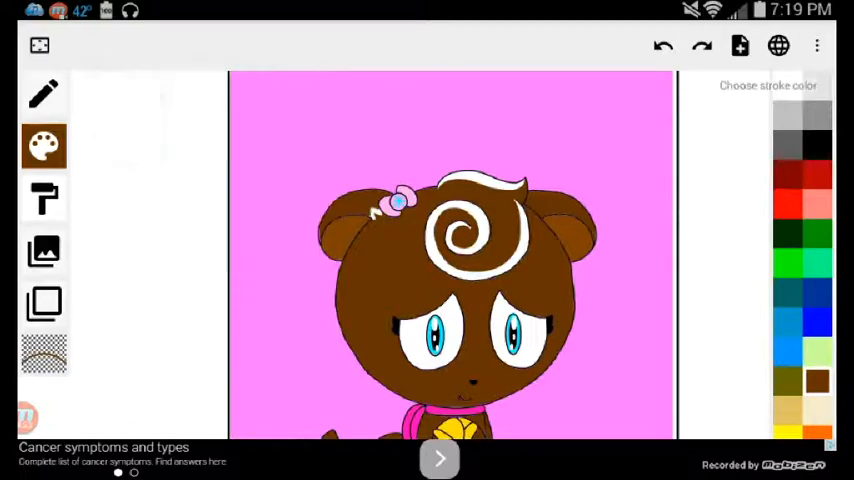
click(44, 198)
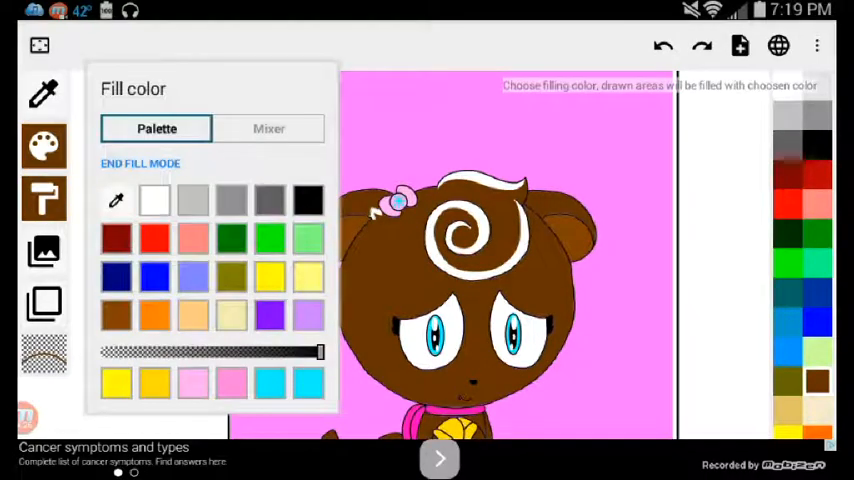
click(44, 92)
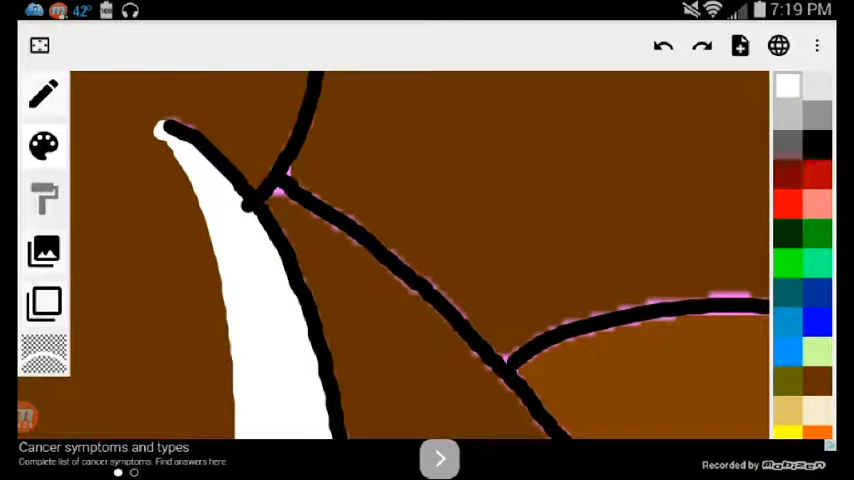
drag(320, 90, 564, 324)
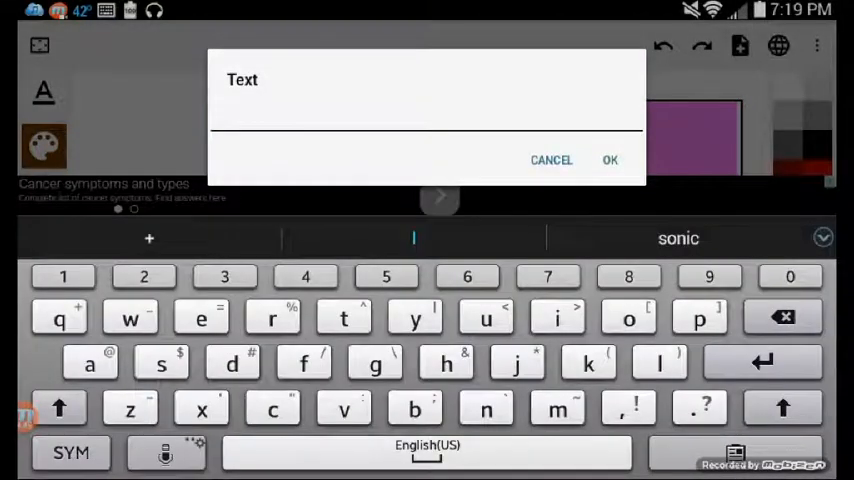
Enter the caption 'Gingersnaps the gingerbread bear fox' with keyboard suggestions and confirm it.
text(Ginger)
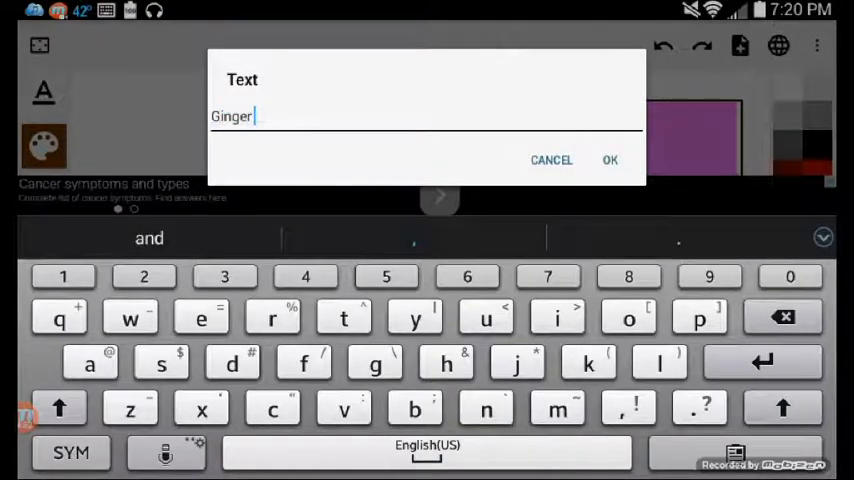
text(snaps)
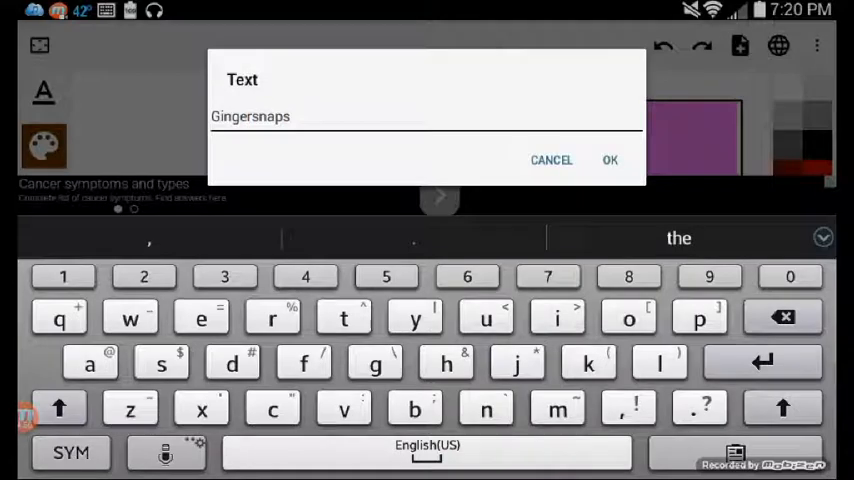
click(680, 238)
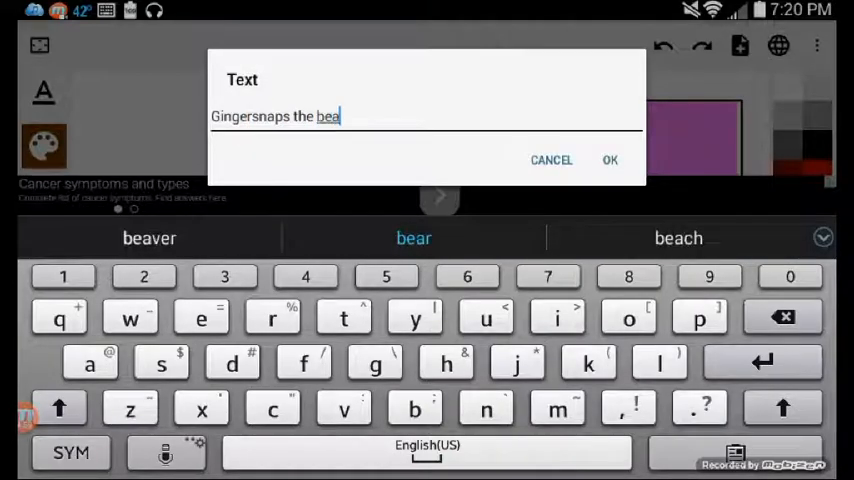
text(fox)
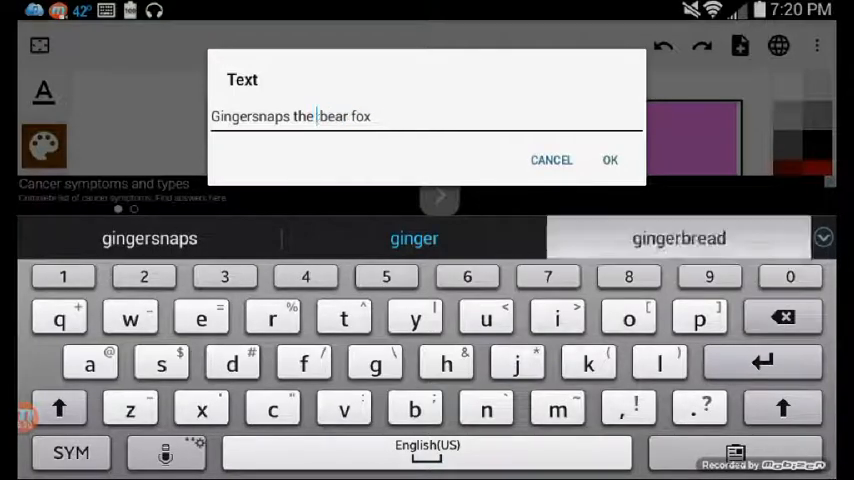
click(678, 238)
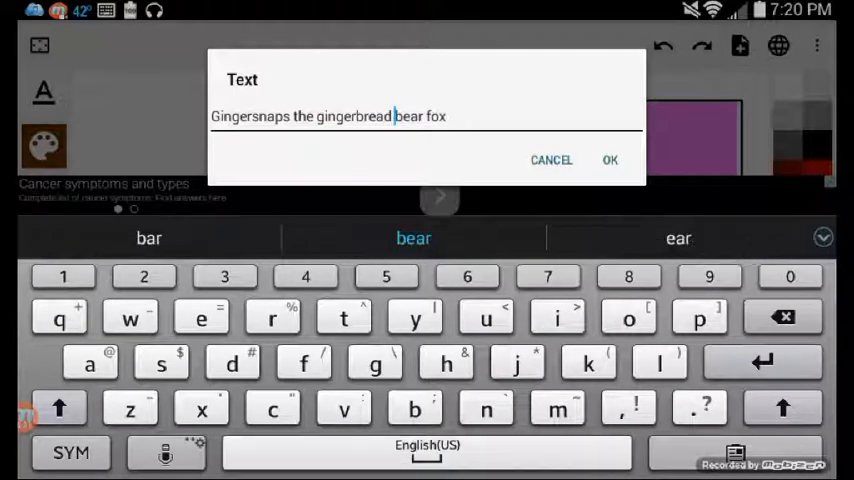
click(610, 160)
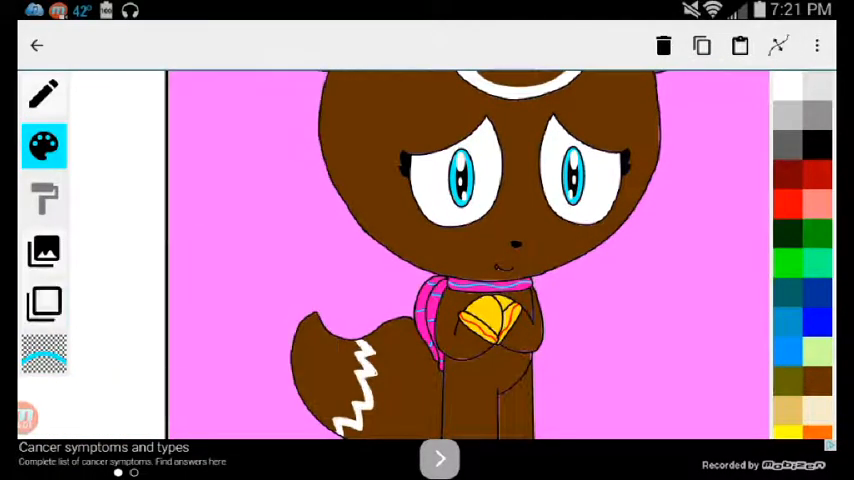
Draw pink zigzag blush on the cheeks and a blue wavy stripe across the collar.
click(44, 146)
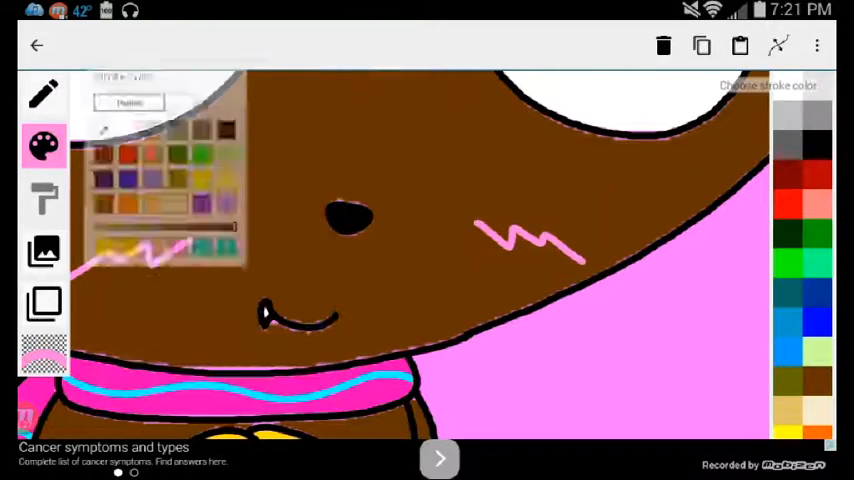
click(44, 92)
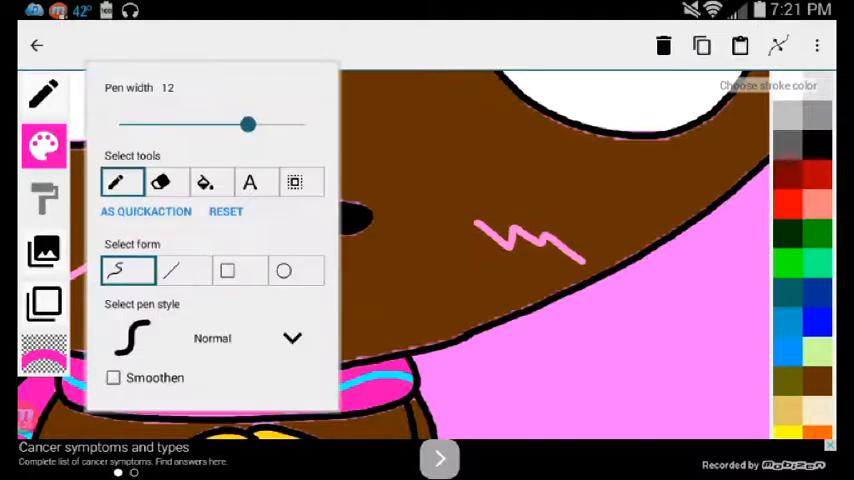